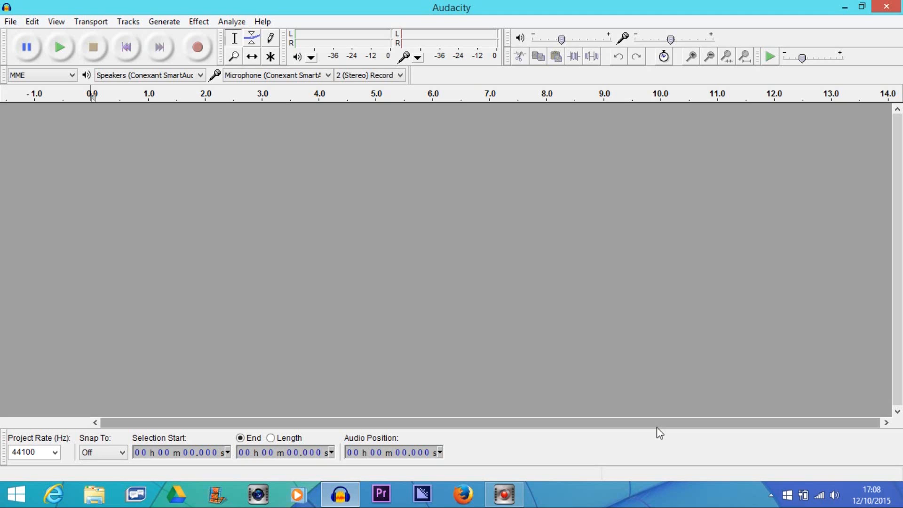
mouse_move(61, 186)
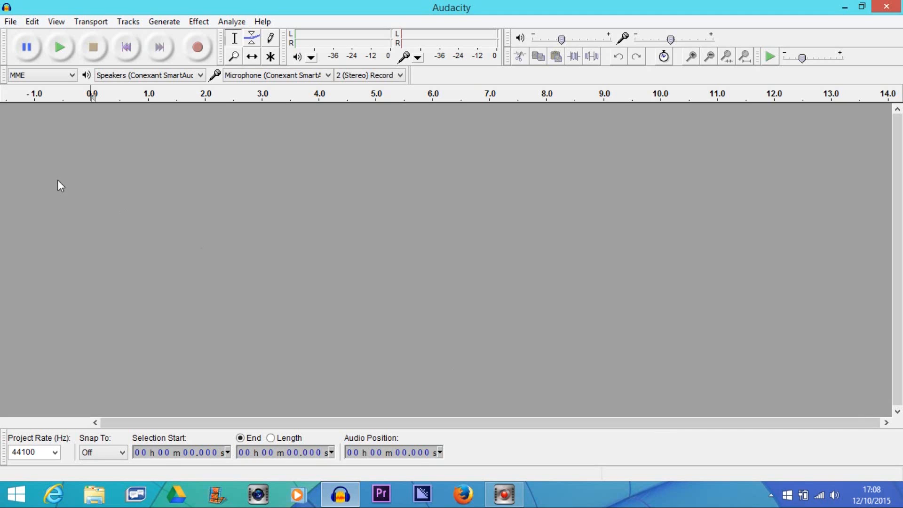
mouse_move(64, 228)
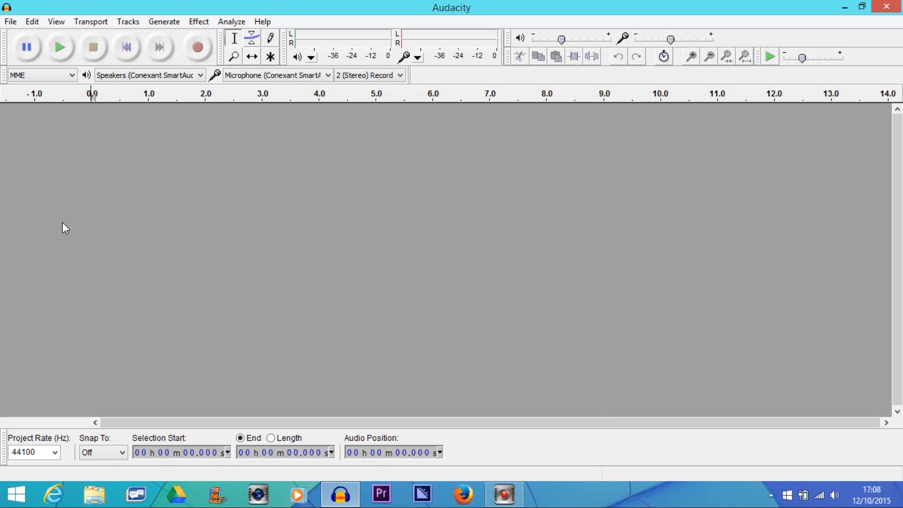
mouse_move(9, 21)
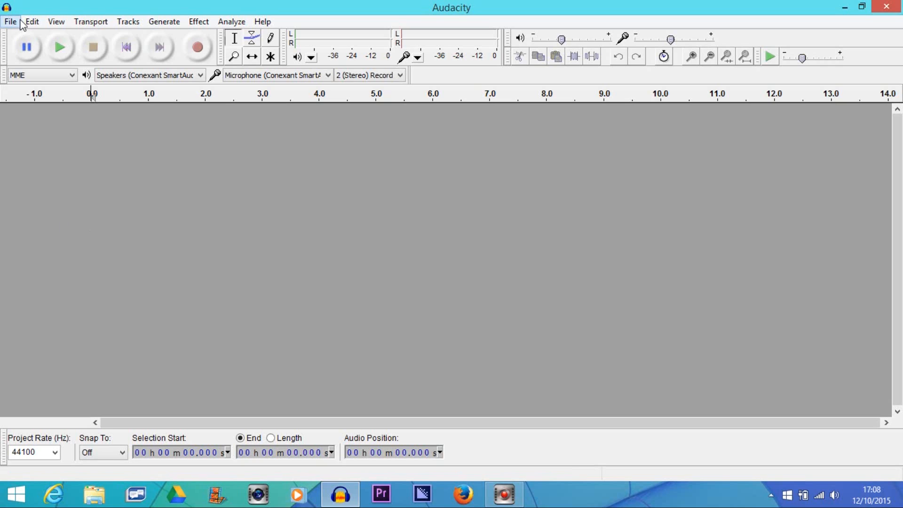
mouse_move(12, 23)
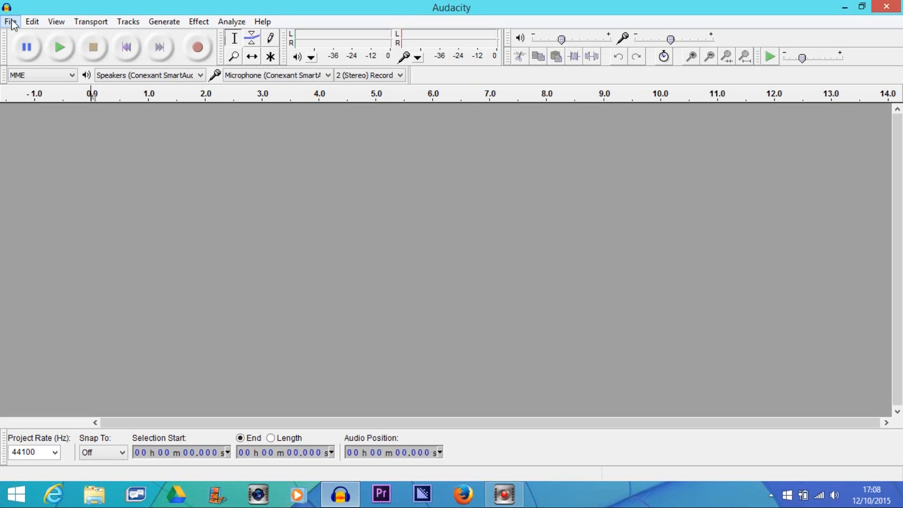
Select the ZOOM0037 WAV file on the Desktop for audio import
click(10, 21)
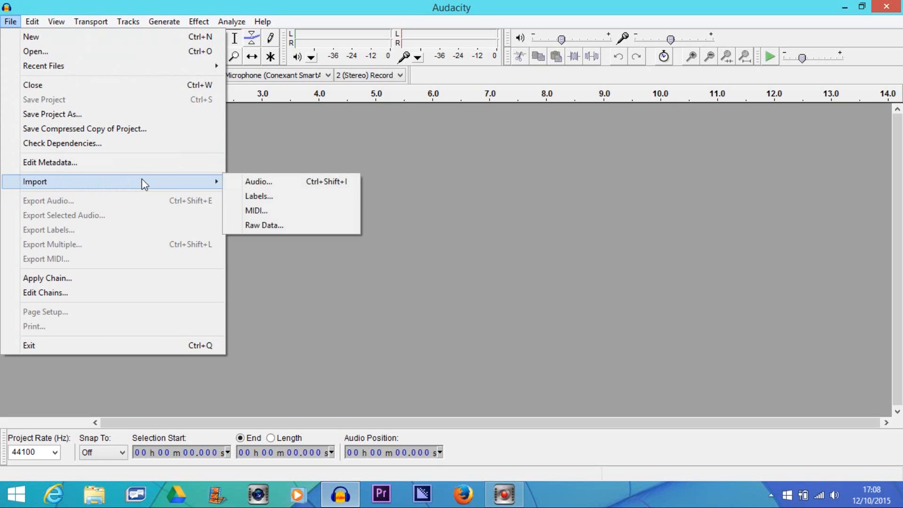
click(258, 181)
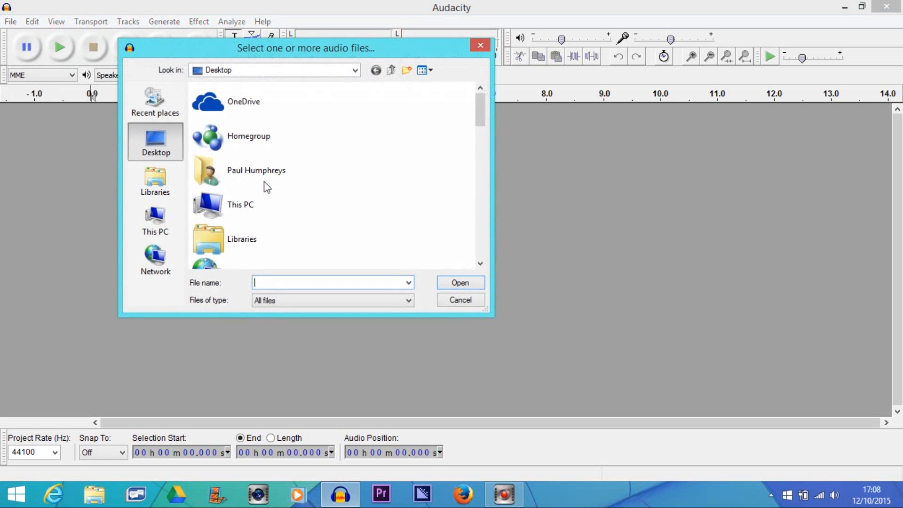
scroll(down, 3)
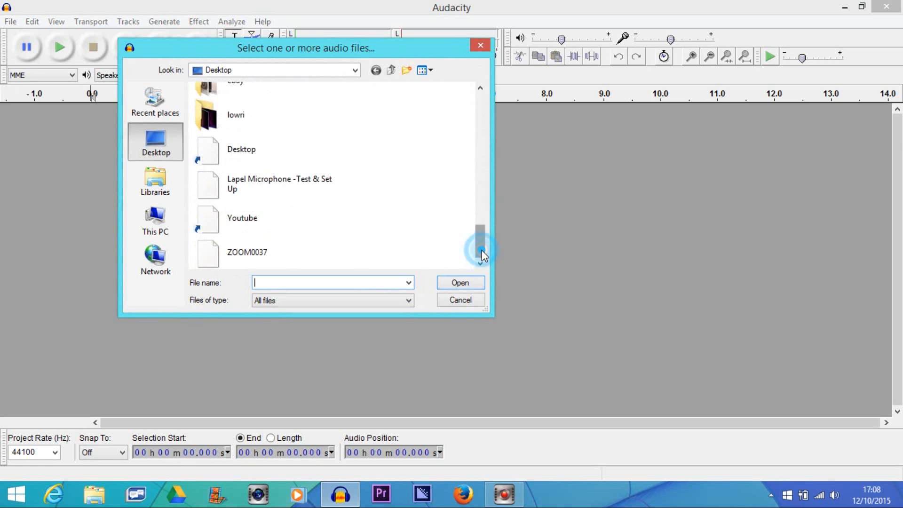
click(247, 251)
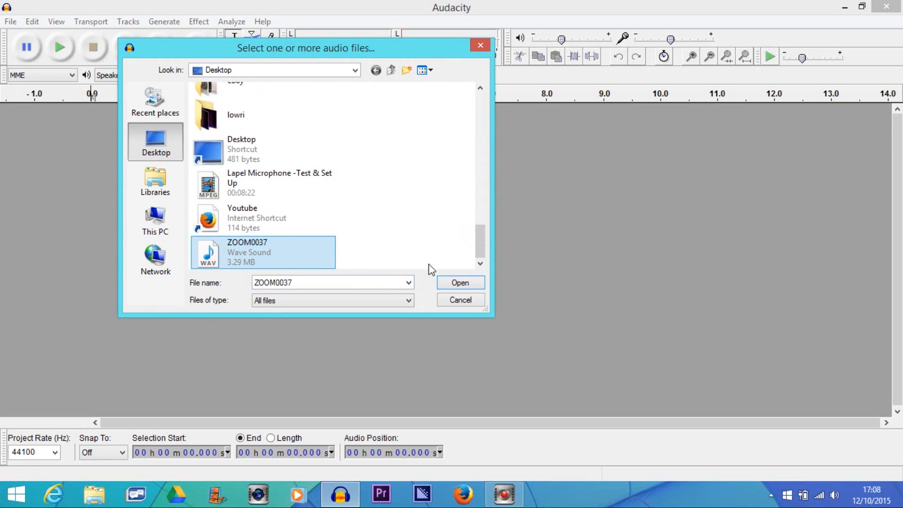
click(460, 282)
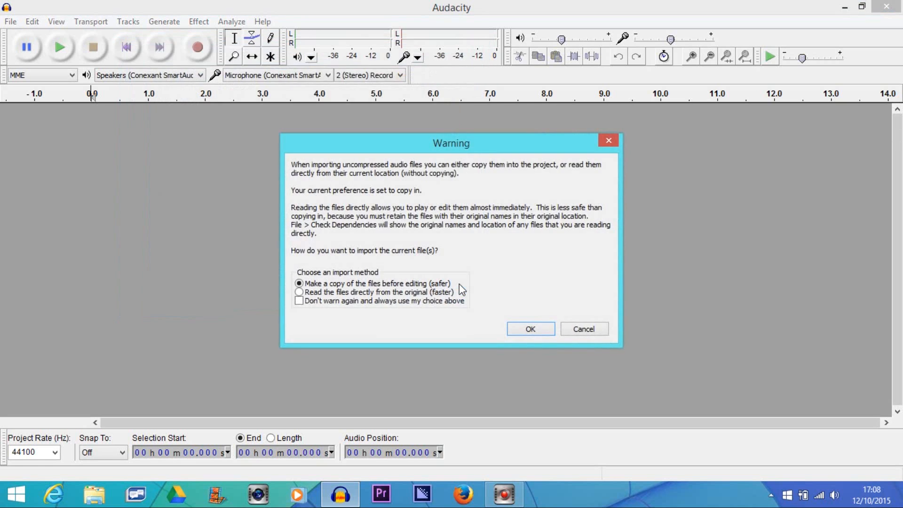
Import a copy of ZOOM0037, then play it partway and stop playback
click(529, 328)
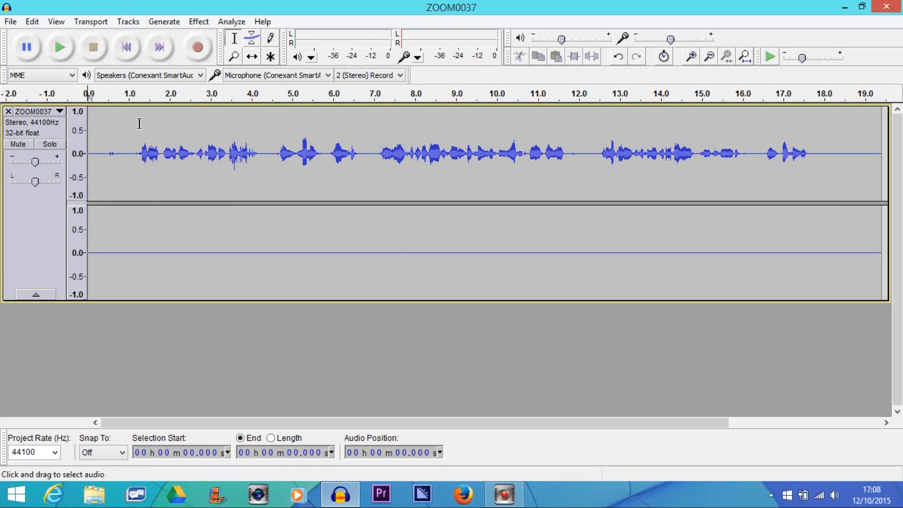
mouse_move(59, 47)
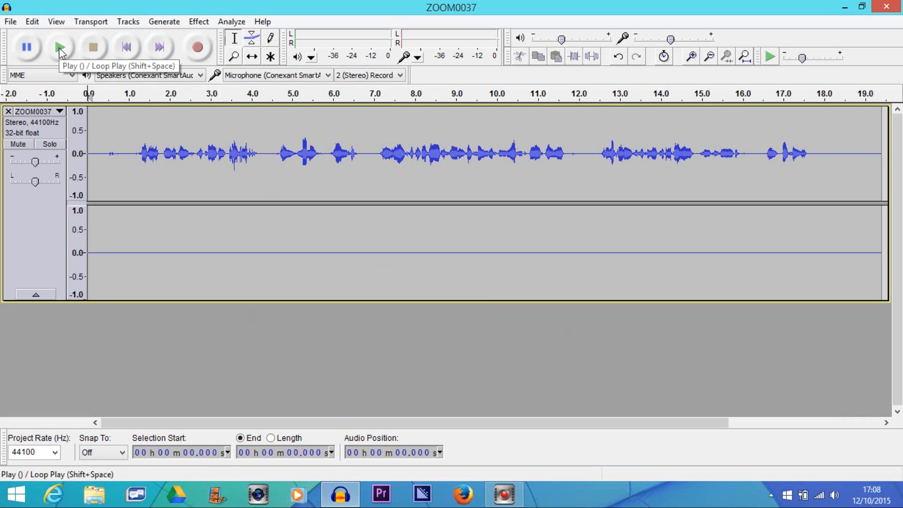
click(59, 47)
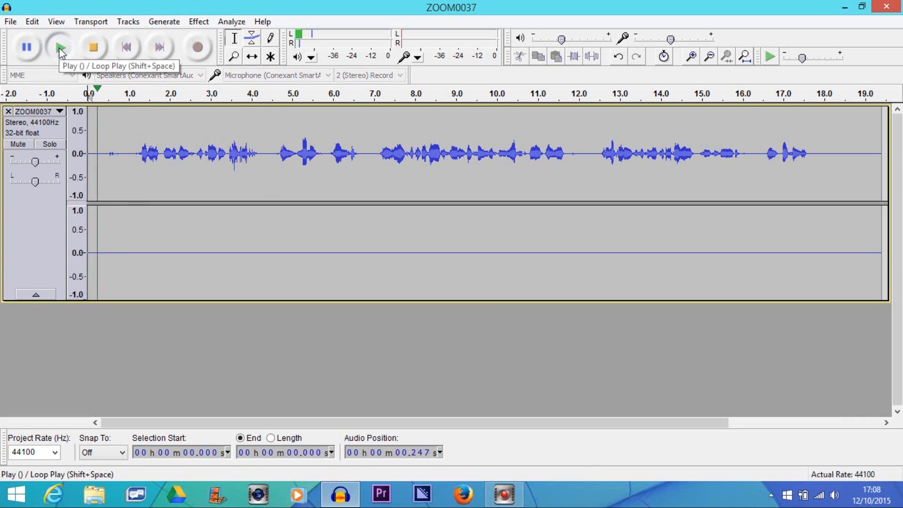
click(59, 46)
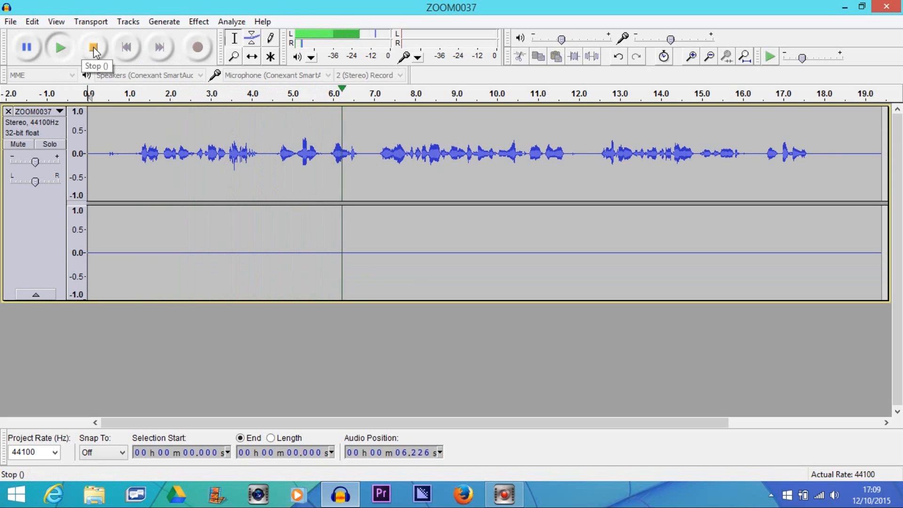
click(93, 46)
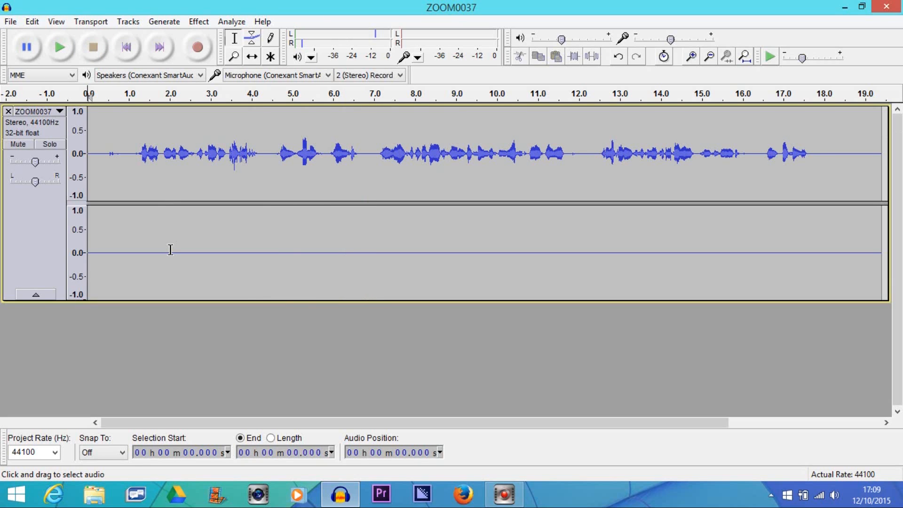
mouse_move(69, 119)
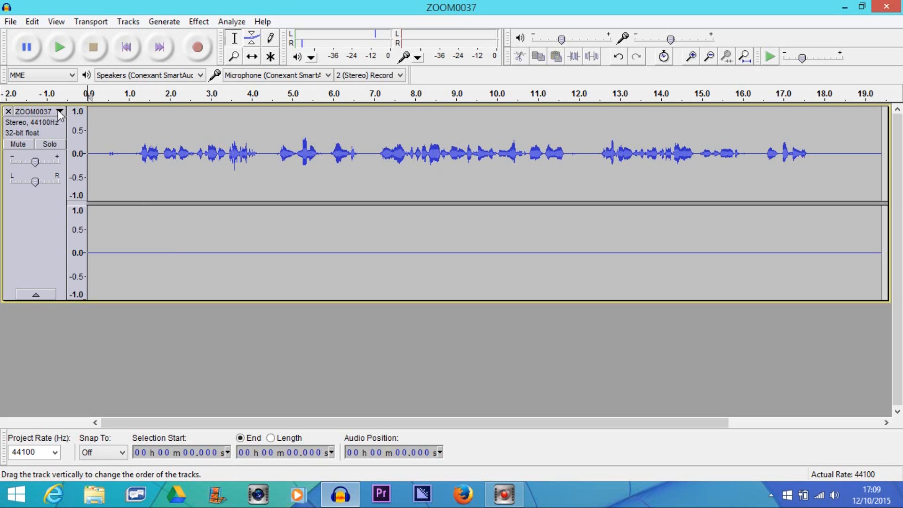
Split the ZOOM0037 stereo track and close the silent Right channel track
click(59, 112)
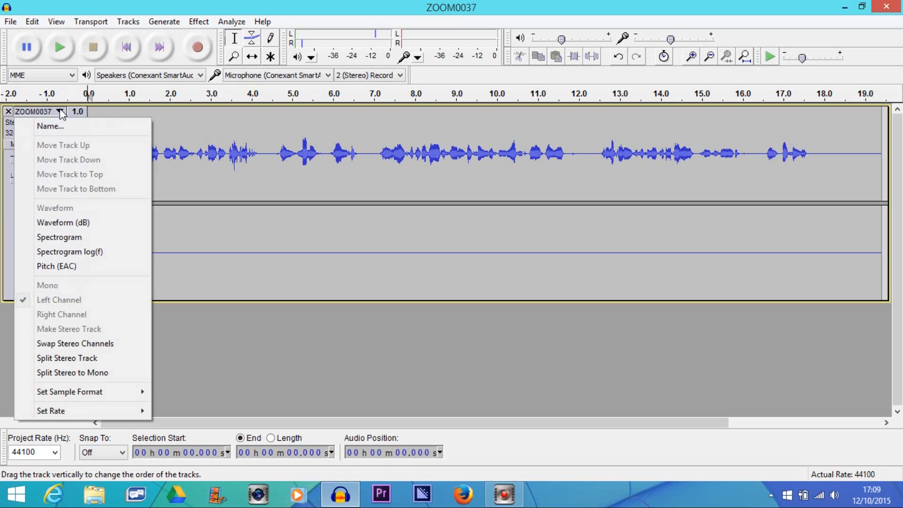
mouse_move(64, 280)
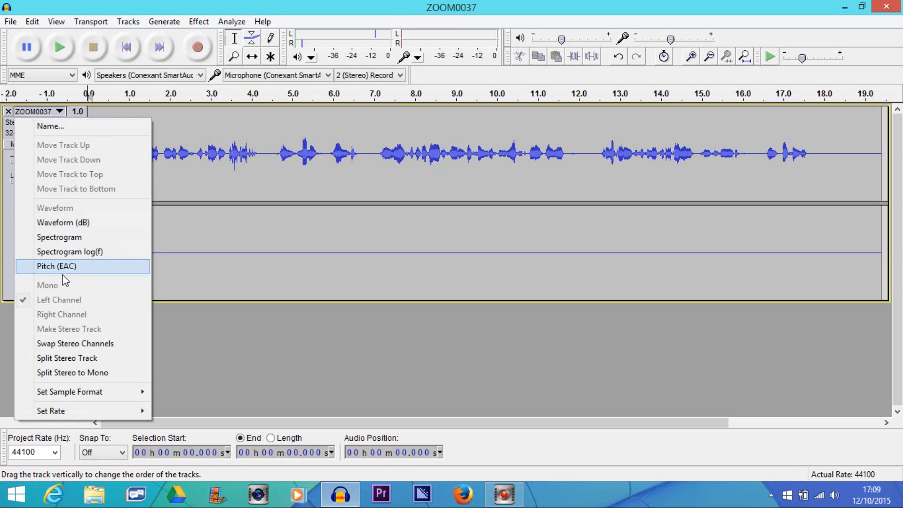
mouse_move(84, 357)
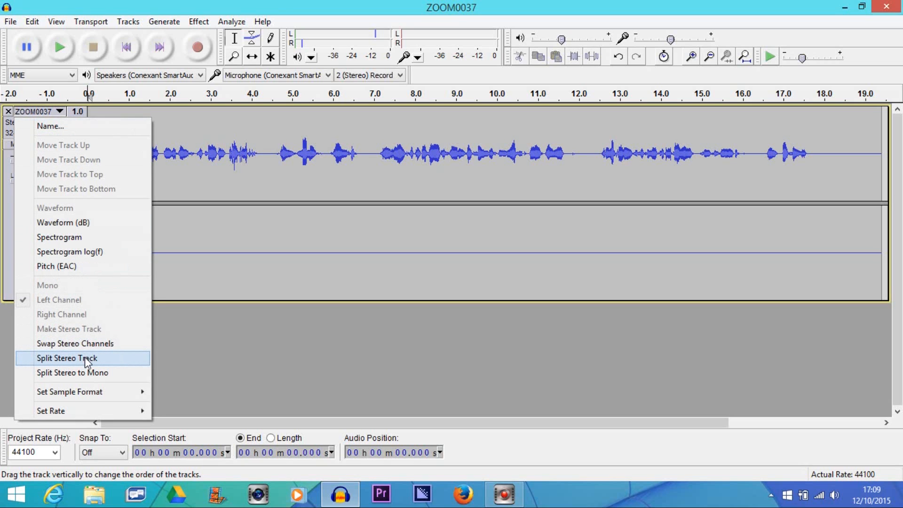
click(67, 358)
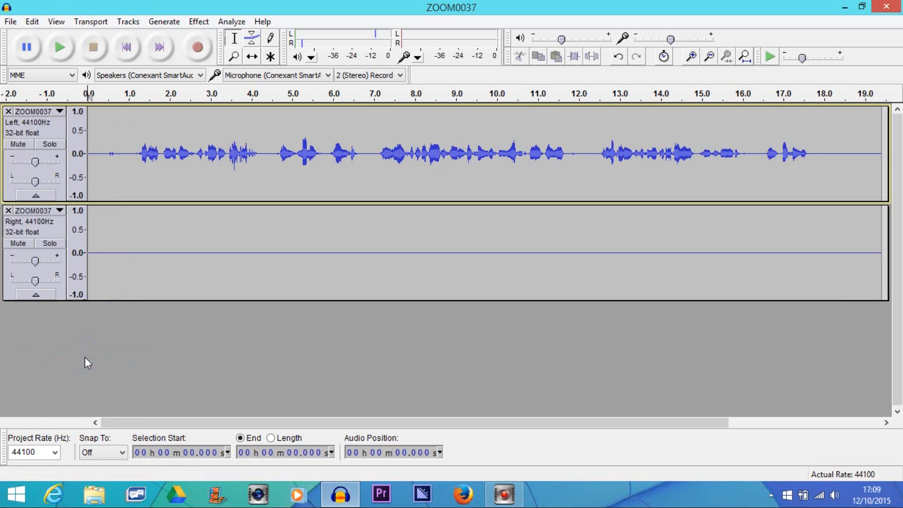
mouse_move(8, 216)
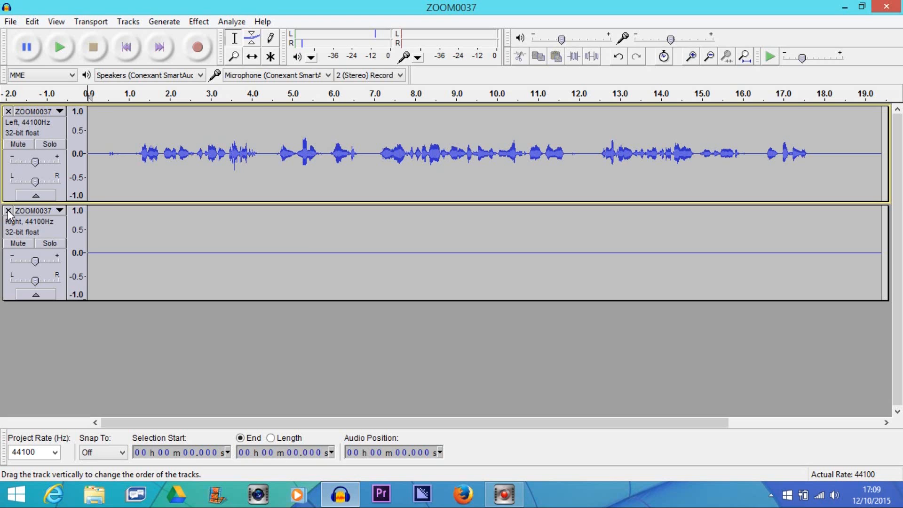
click(7, 210)
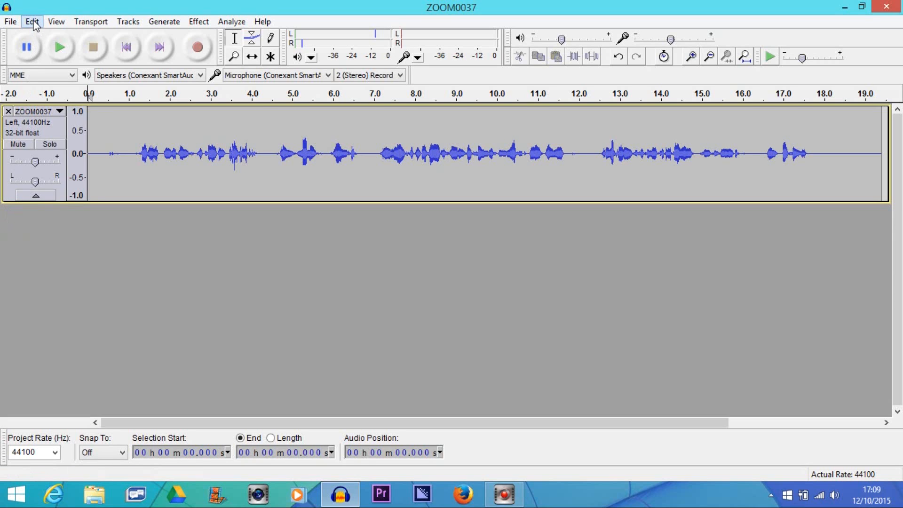
Duplicate the remaining left-channel track with Edit > Duplicate
click(31, 21)
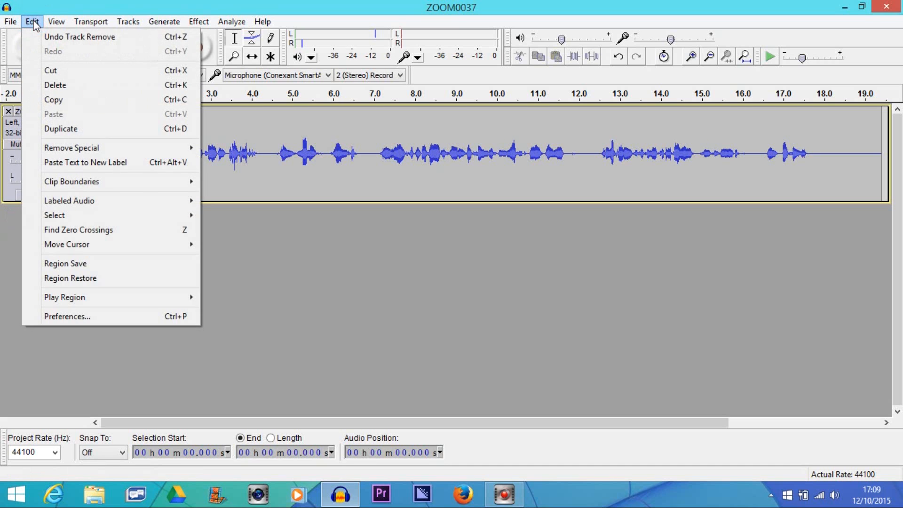
mouse_move(60, 129)
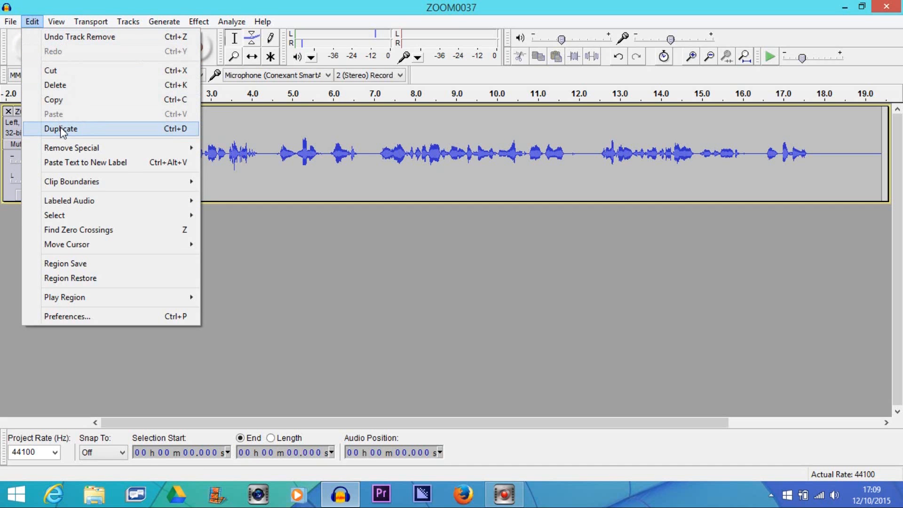
click(59, 129)
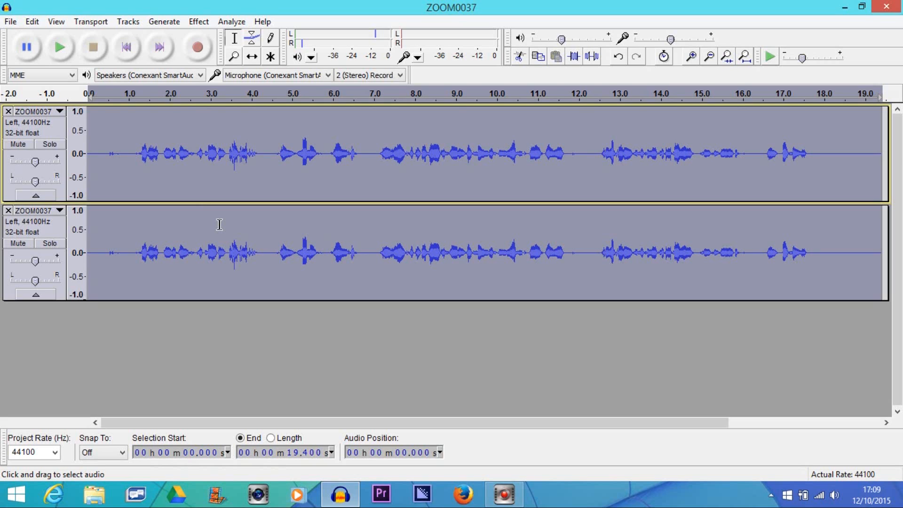
mouse_move(88, 82)
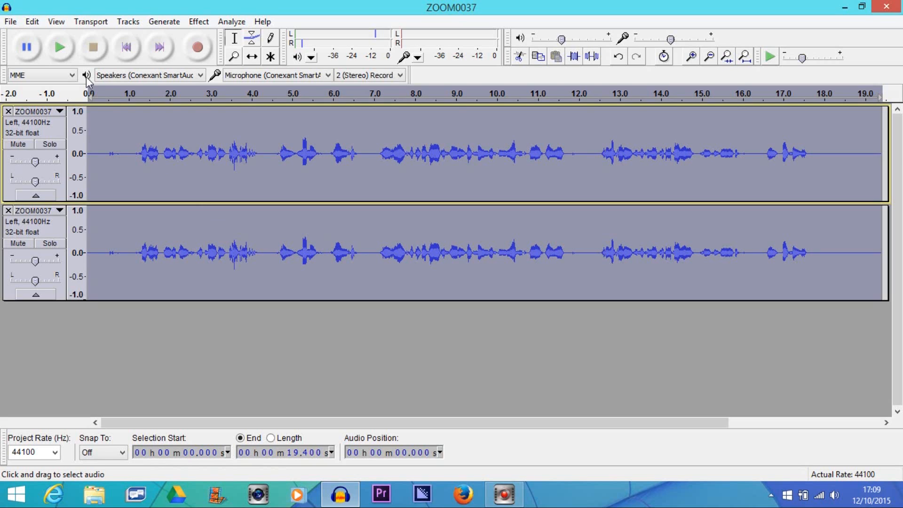
mouse_move(62, 116)
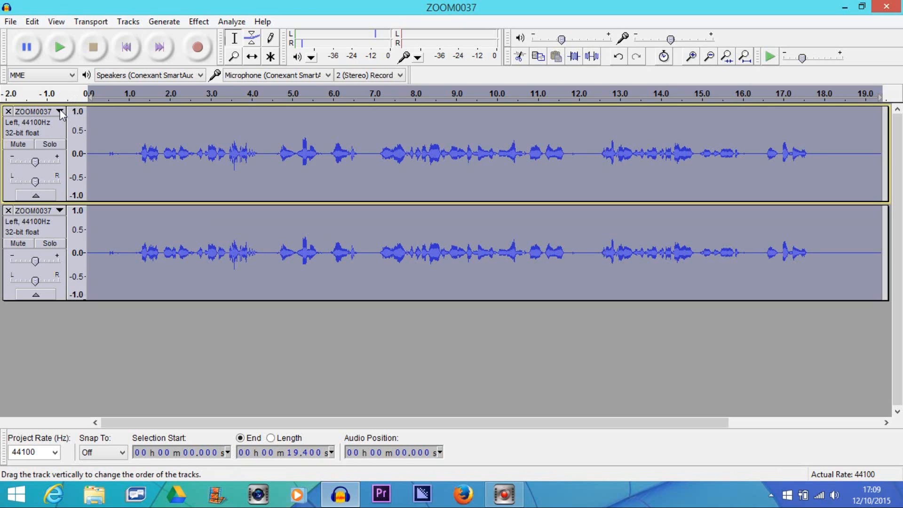
Set the lower copy to Right Channel and join both tracks with Make Stereo Track
click(60, 113)
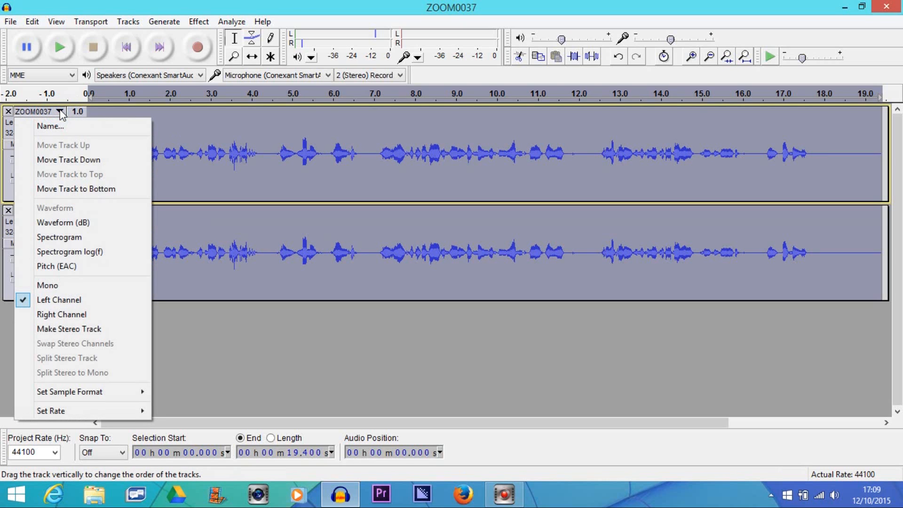
mouse_move(59, 300)
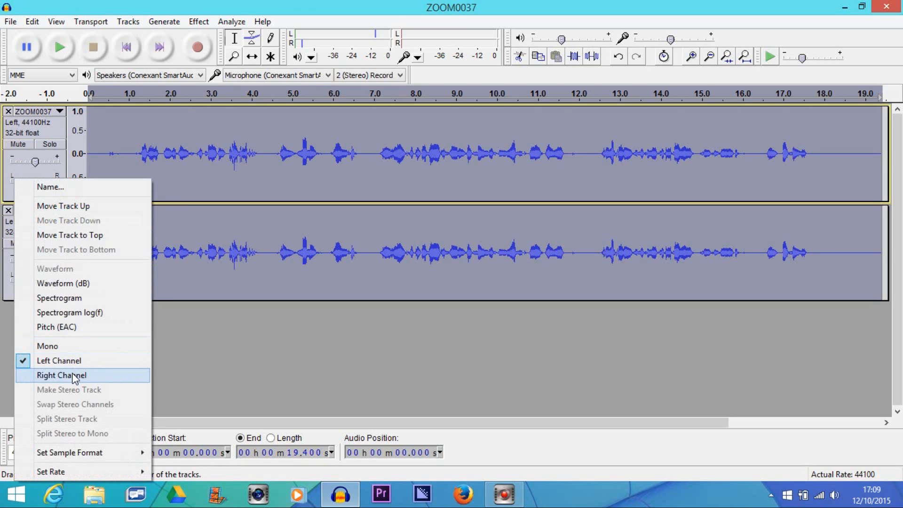
click(62, 375)
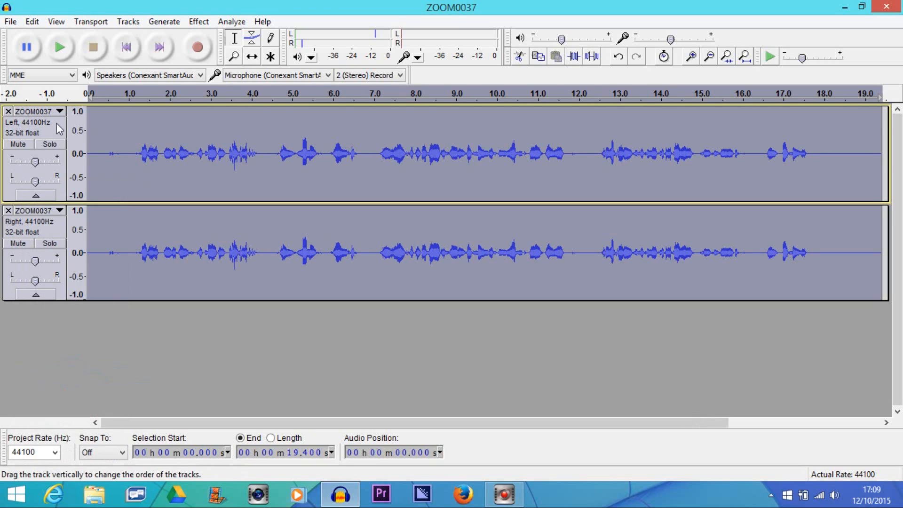
click(59, 112)
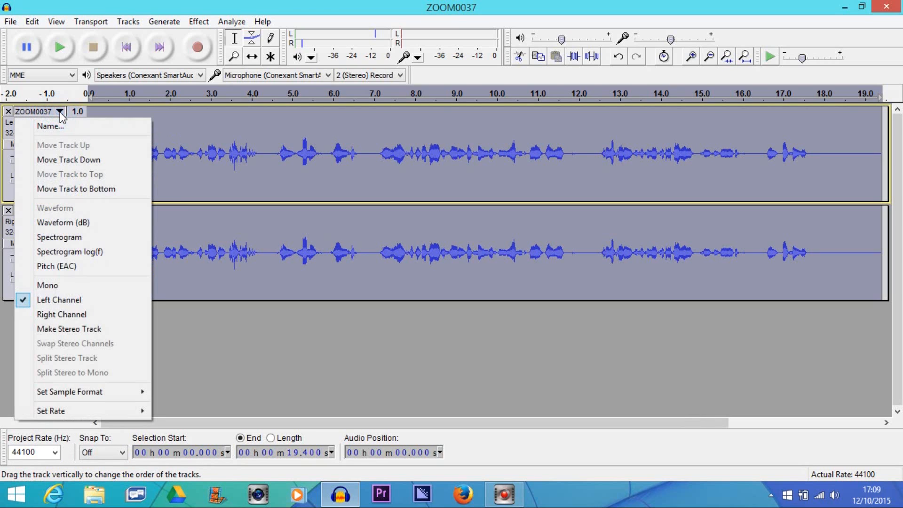
mouse_move(68, 329)
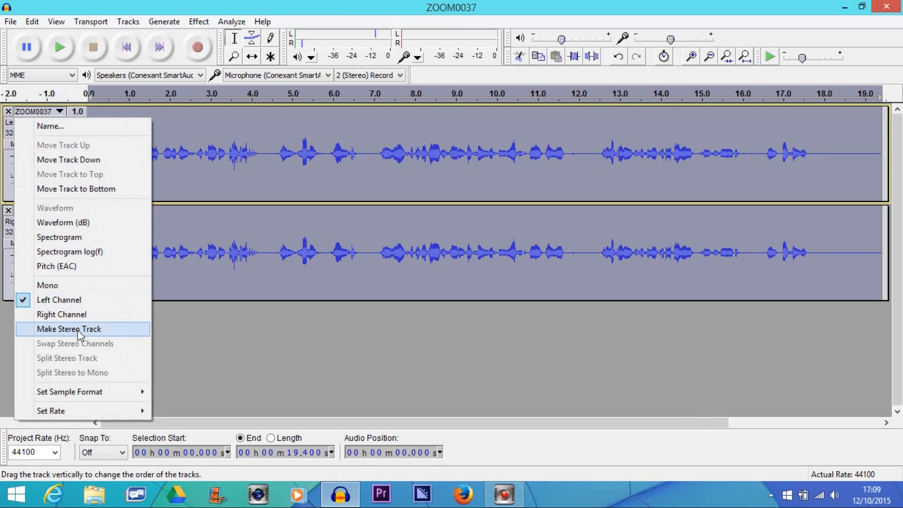
click(69, 329)
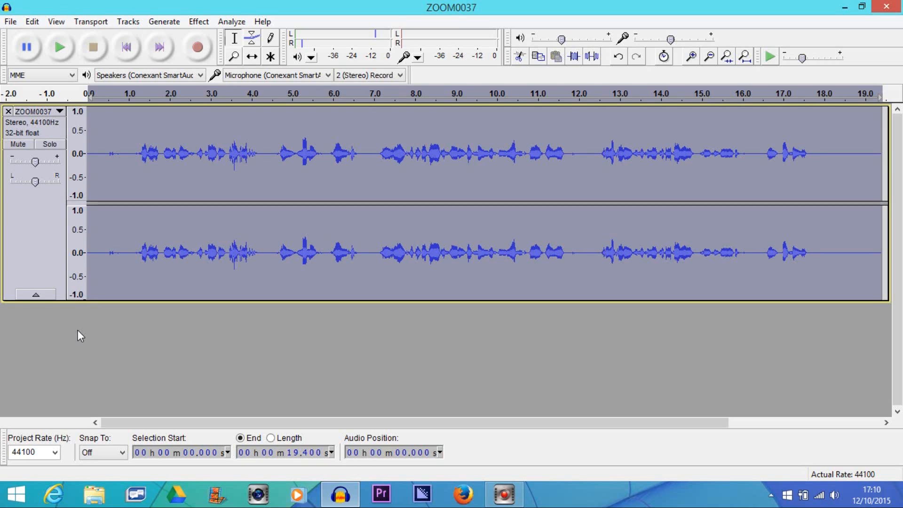
click(60, 46)
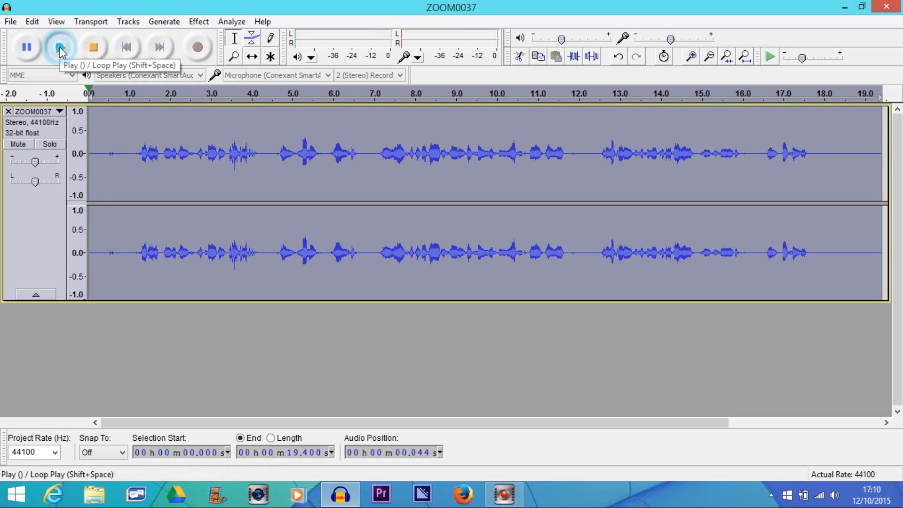
click(61, 47)
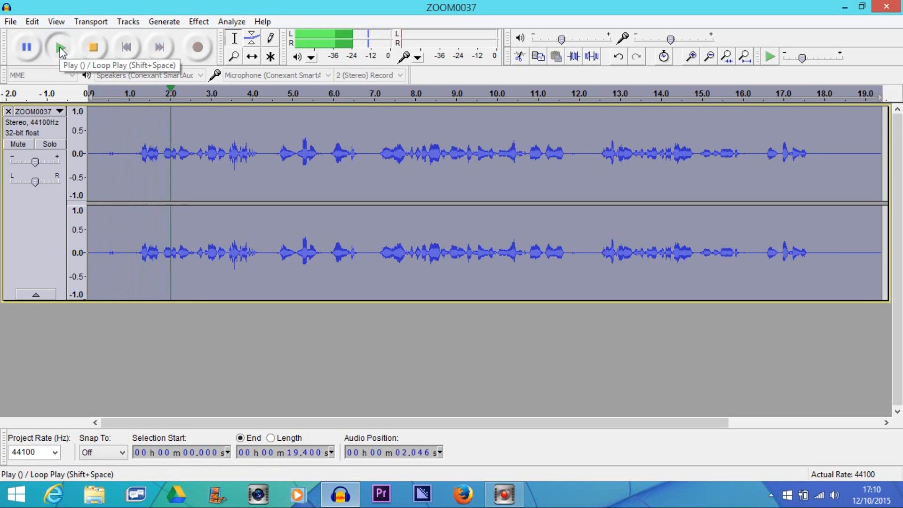
click(60, 47)
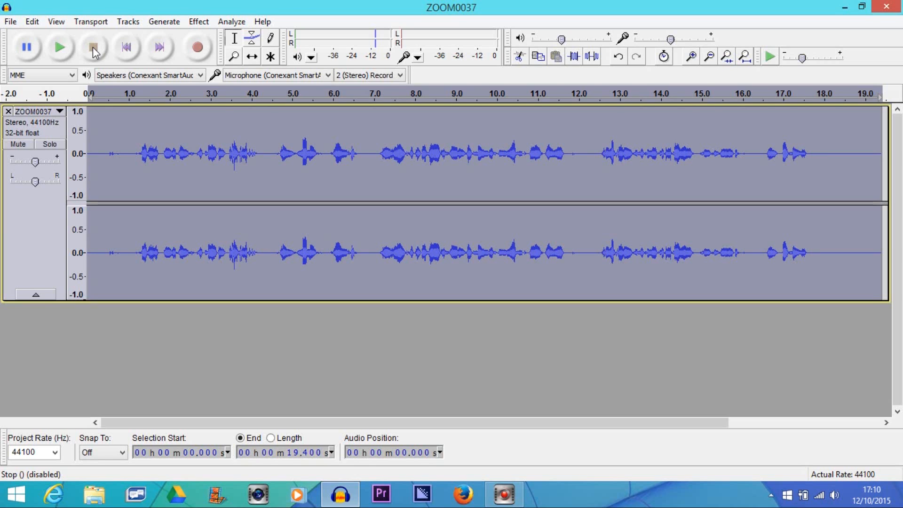
Export the audio as 'stereo' WAV to the Desktop, accepting empty metadata
click(10, 21)
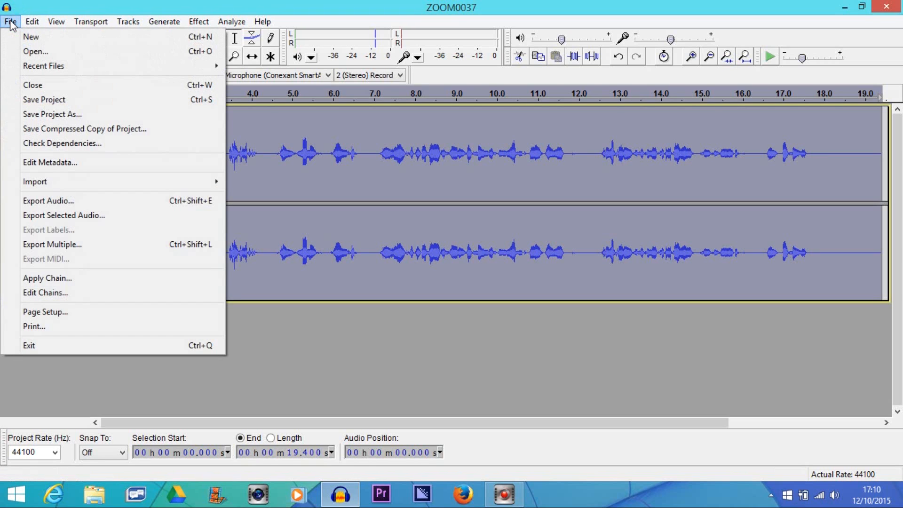
mouse_move(80, 201)
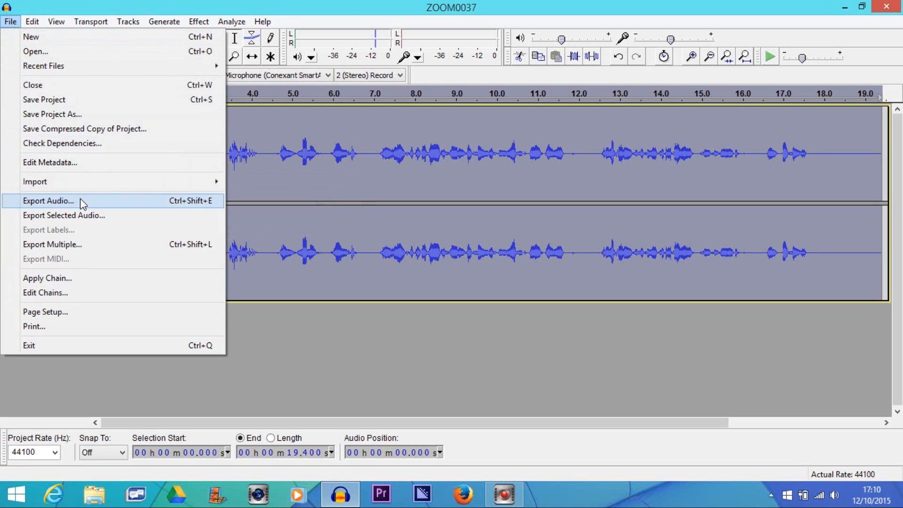
click(48, 200)
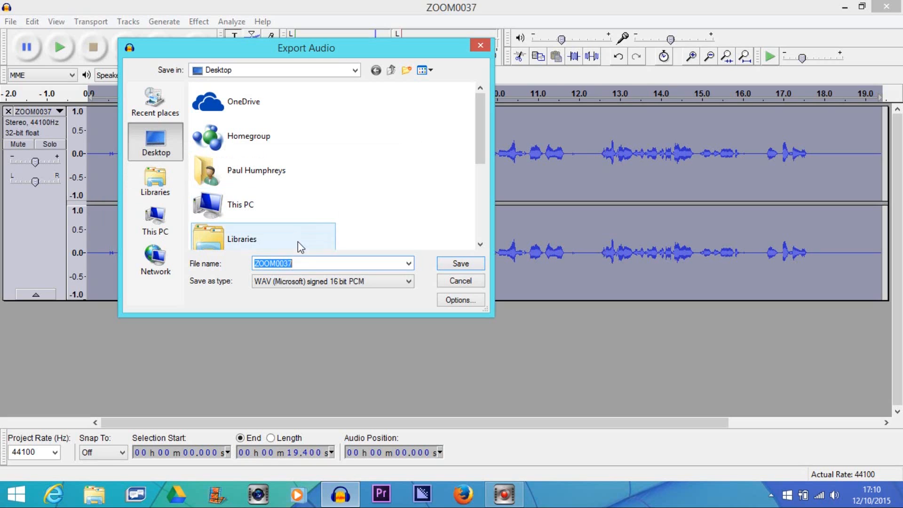
text(ste)
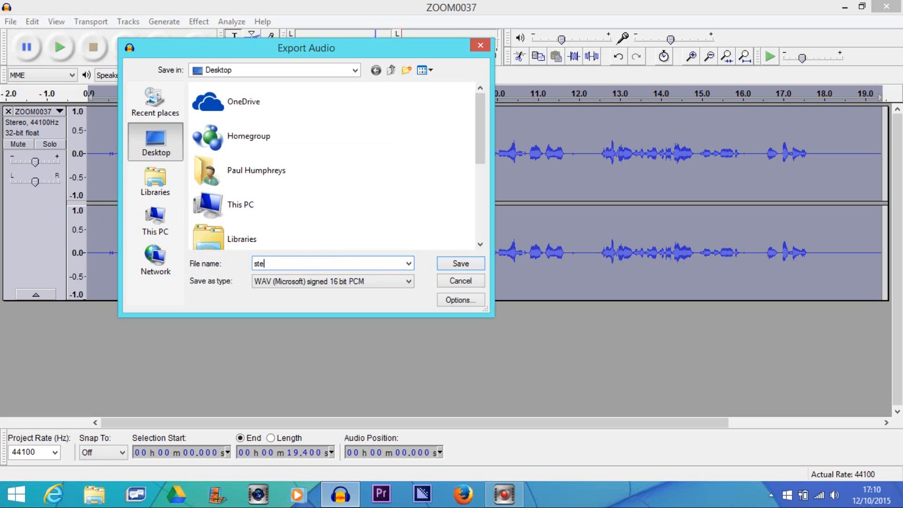
text(reo)
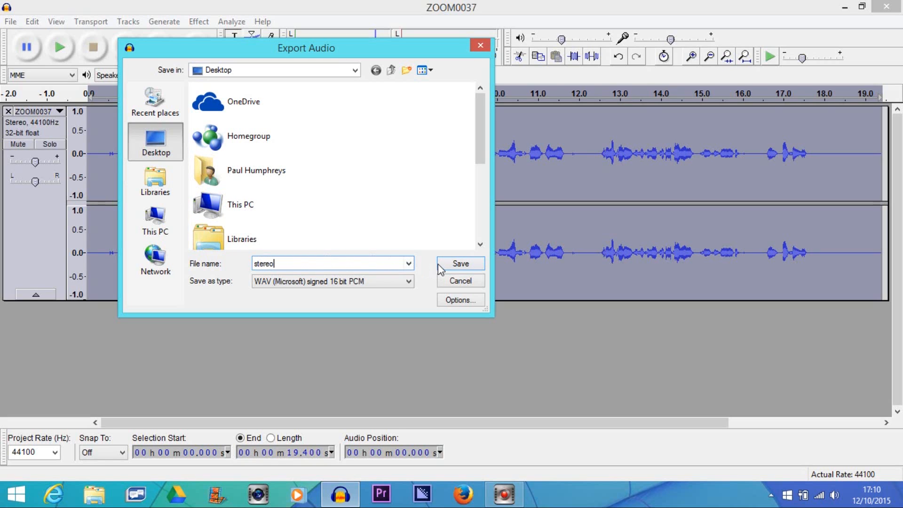
click(460, 263)
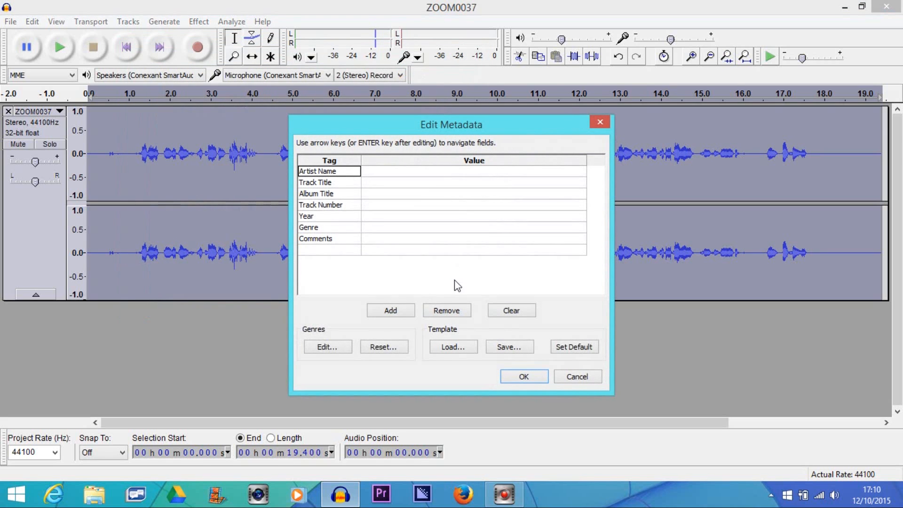
click(523, 376)
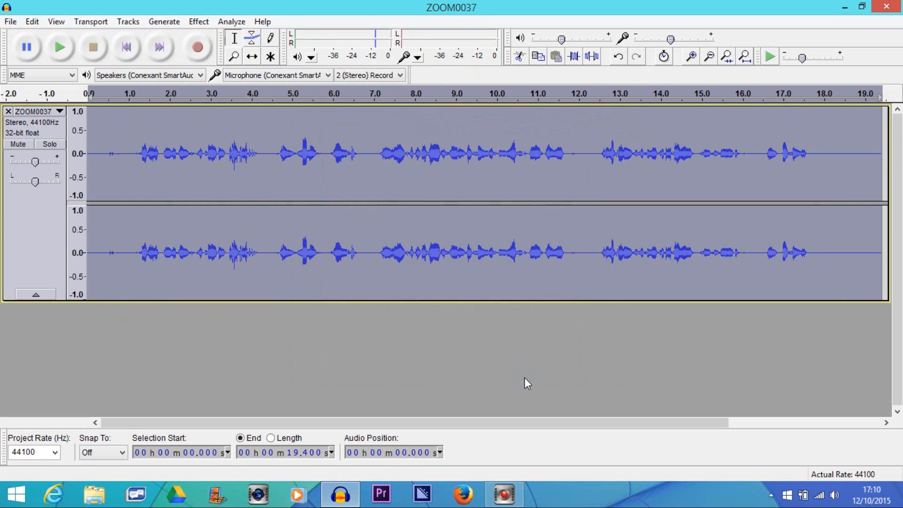